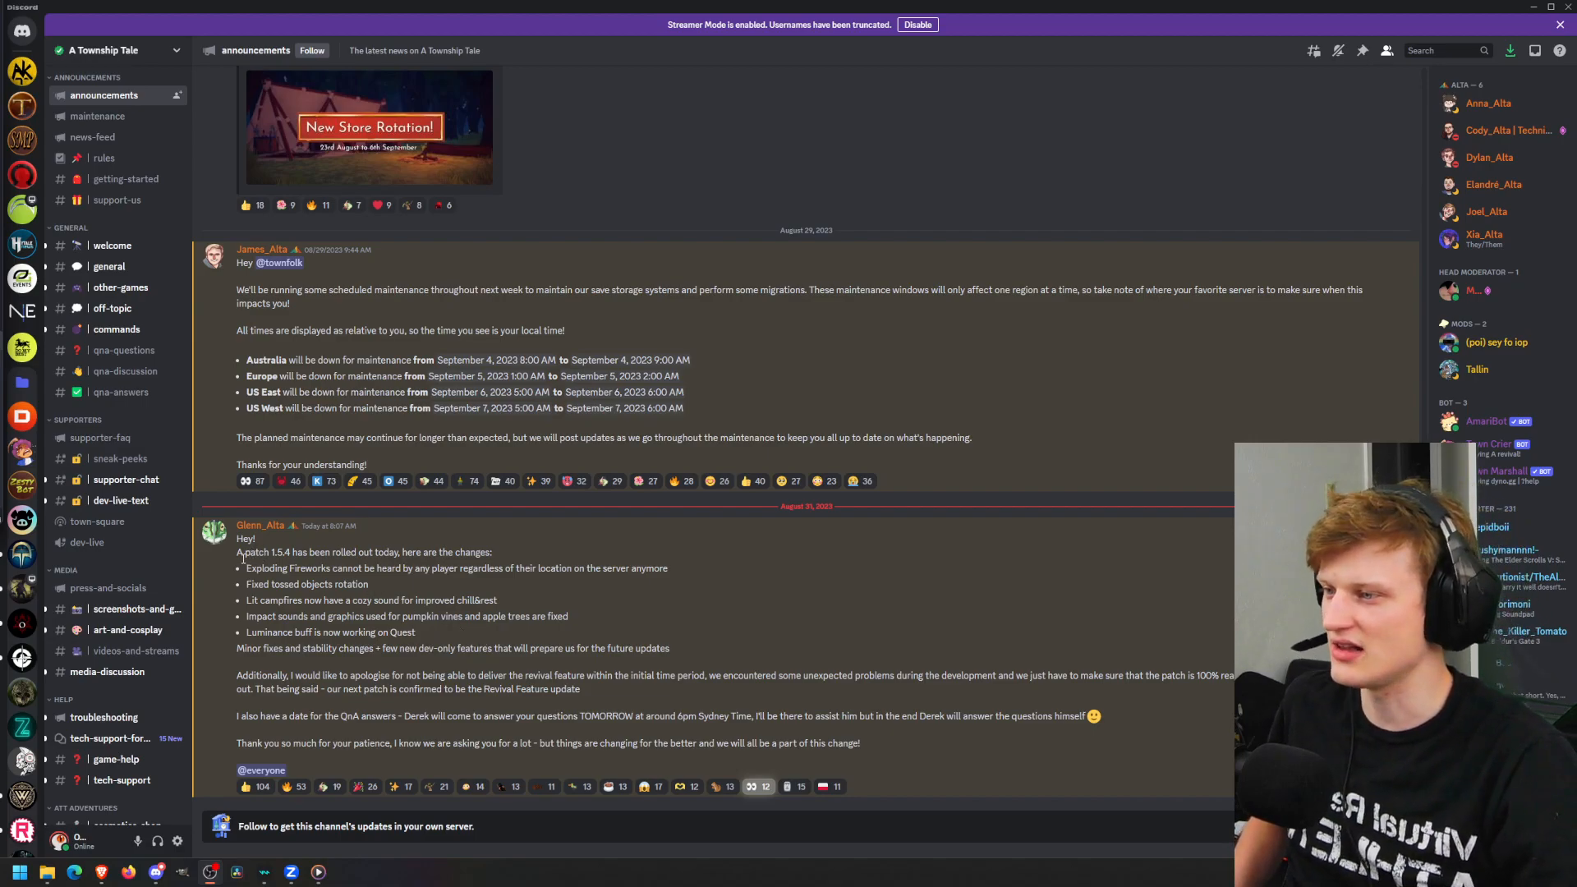
Read through the patch change list and the apology paragraph, highlighting lines along the way.
{"action": "left_click_drag", "start_coordinate": [236, 552], "coordinate": [378, 553]}
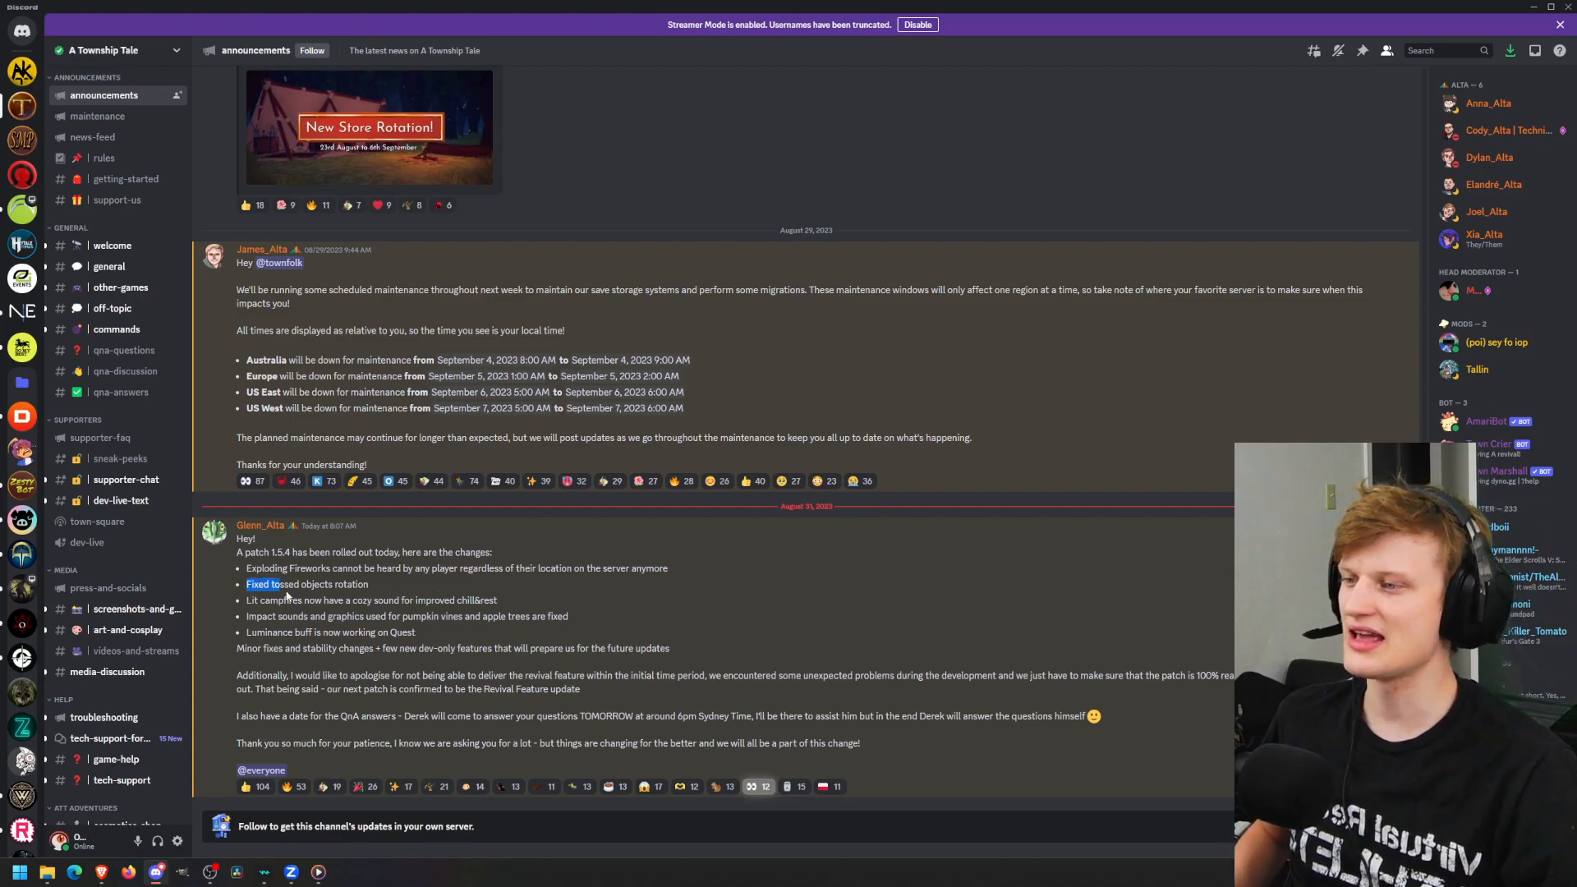
{"action": "left_click_drag", "start_coordinate": [248, 583], "coordinate": [366, 585]}
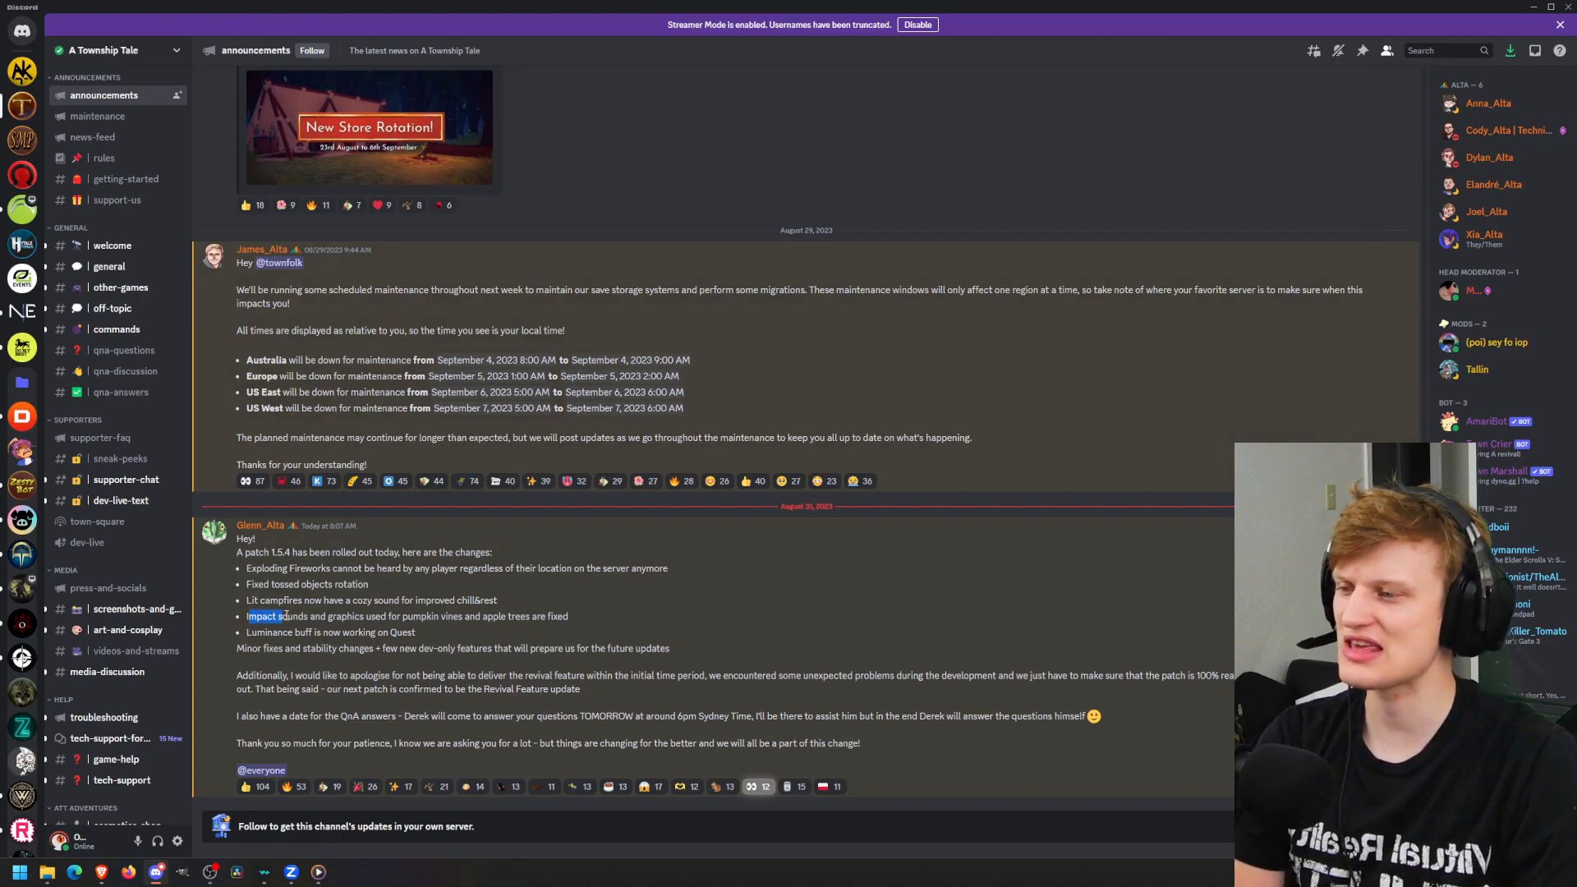
{"action": "left_click_drag", "start_coordinate": [250, 616], "coordinate": [411, 616]}
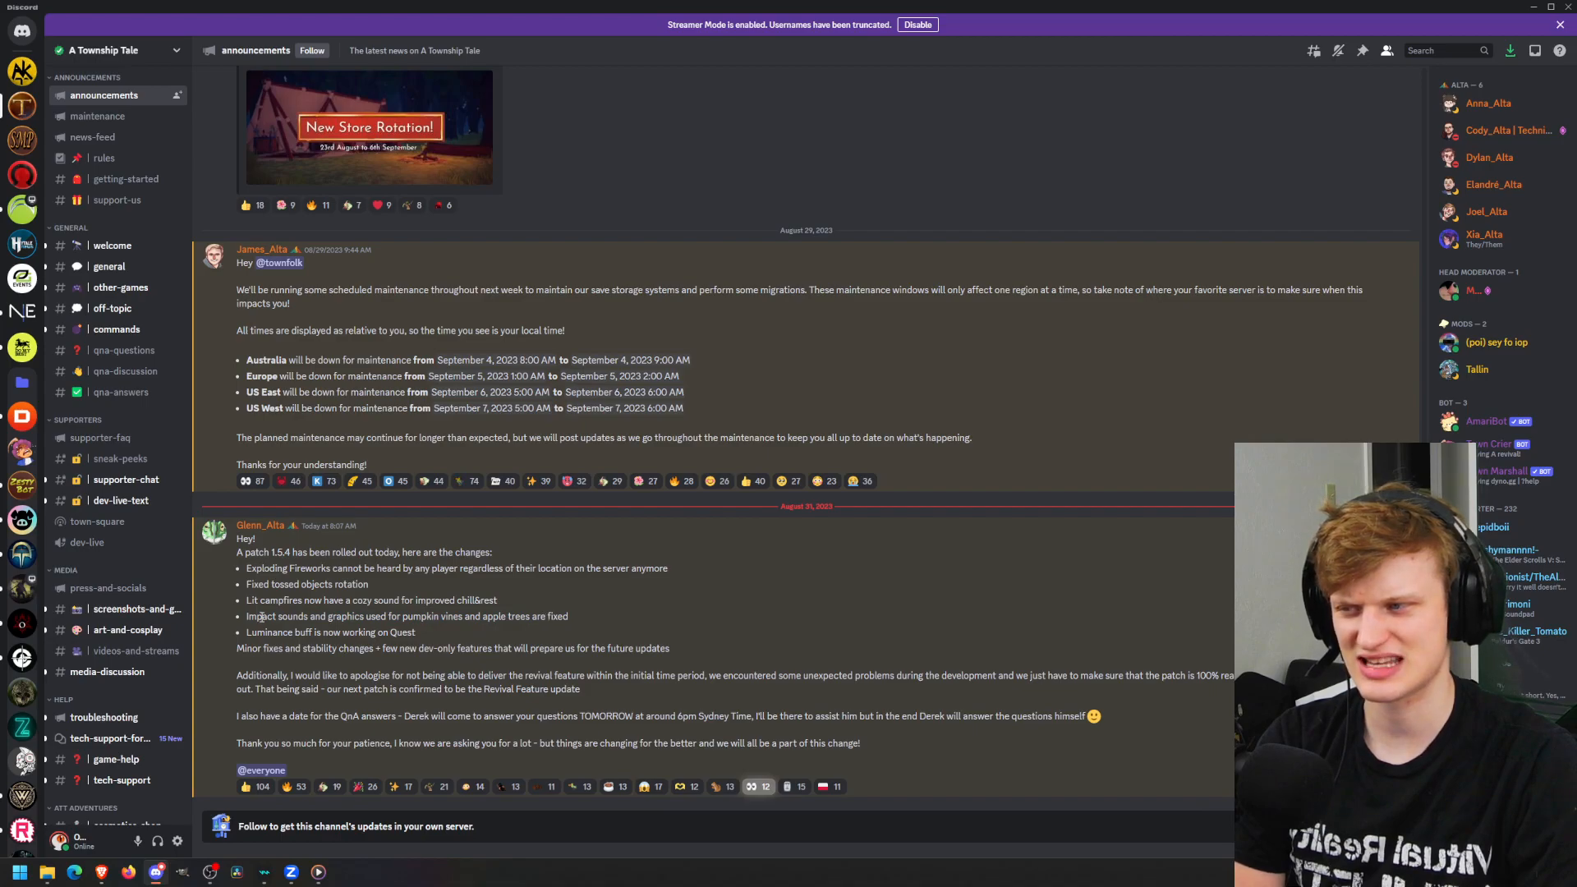
{"action": "double_click", "coordinate": [261, 616]}
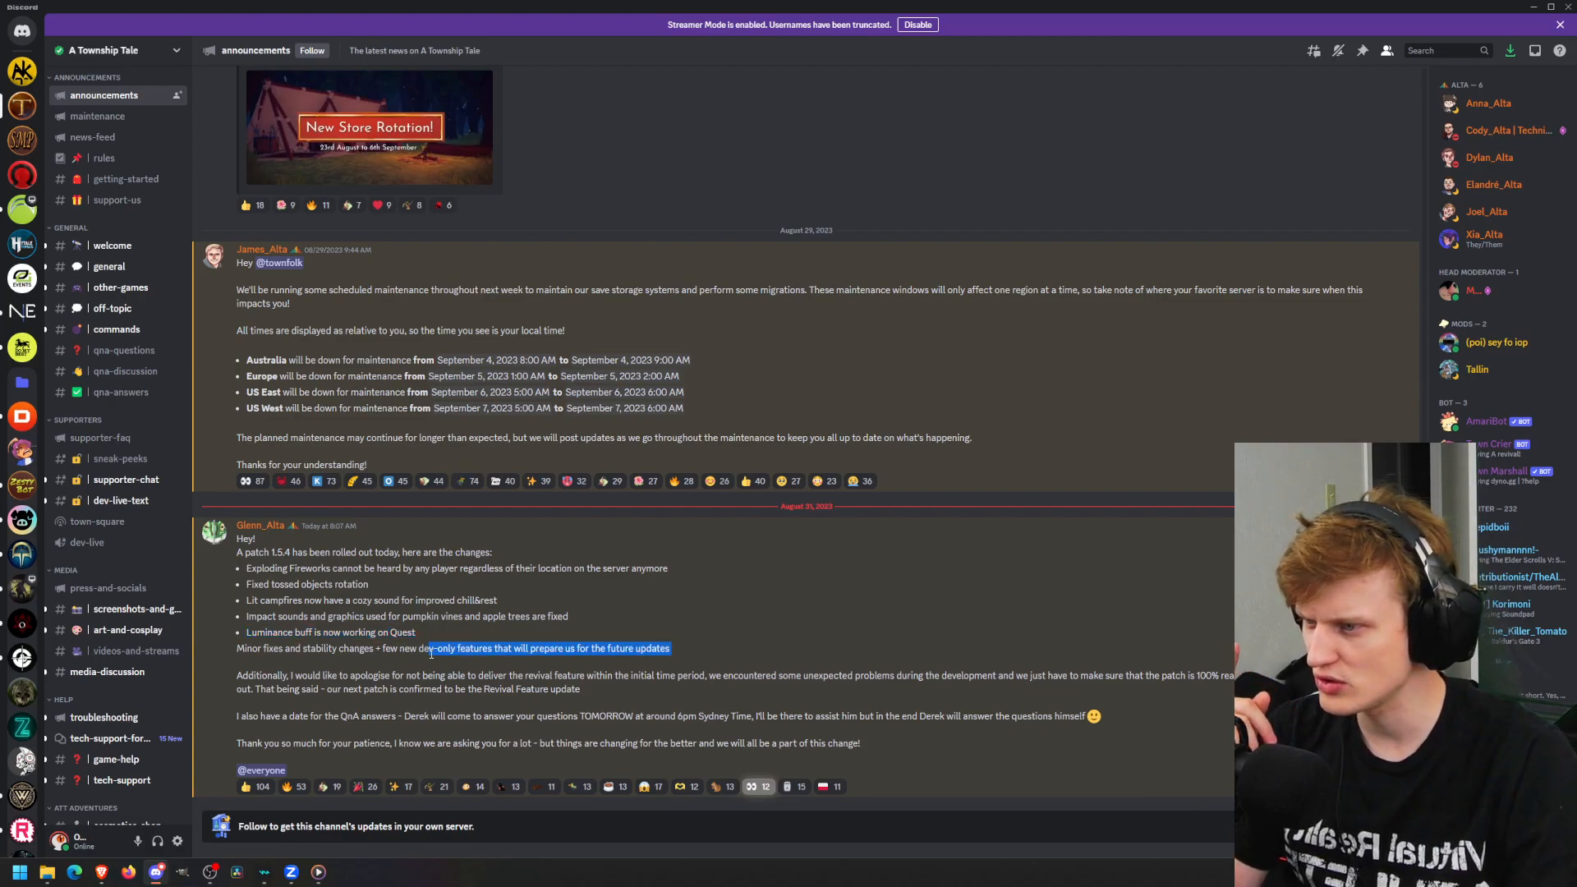
{"action": "left_click", "coordinate": [611, 654]}
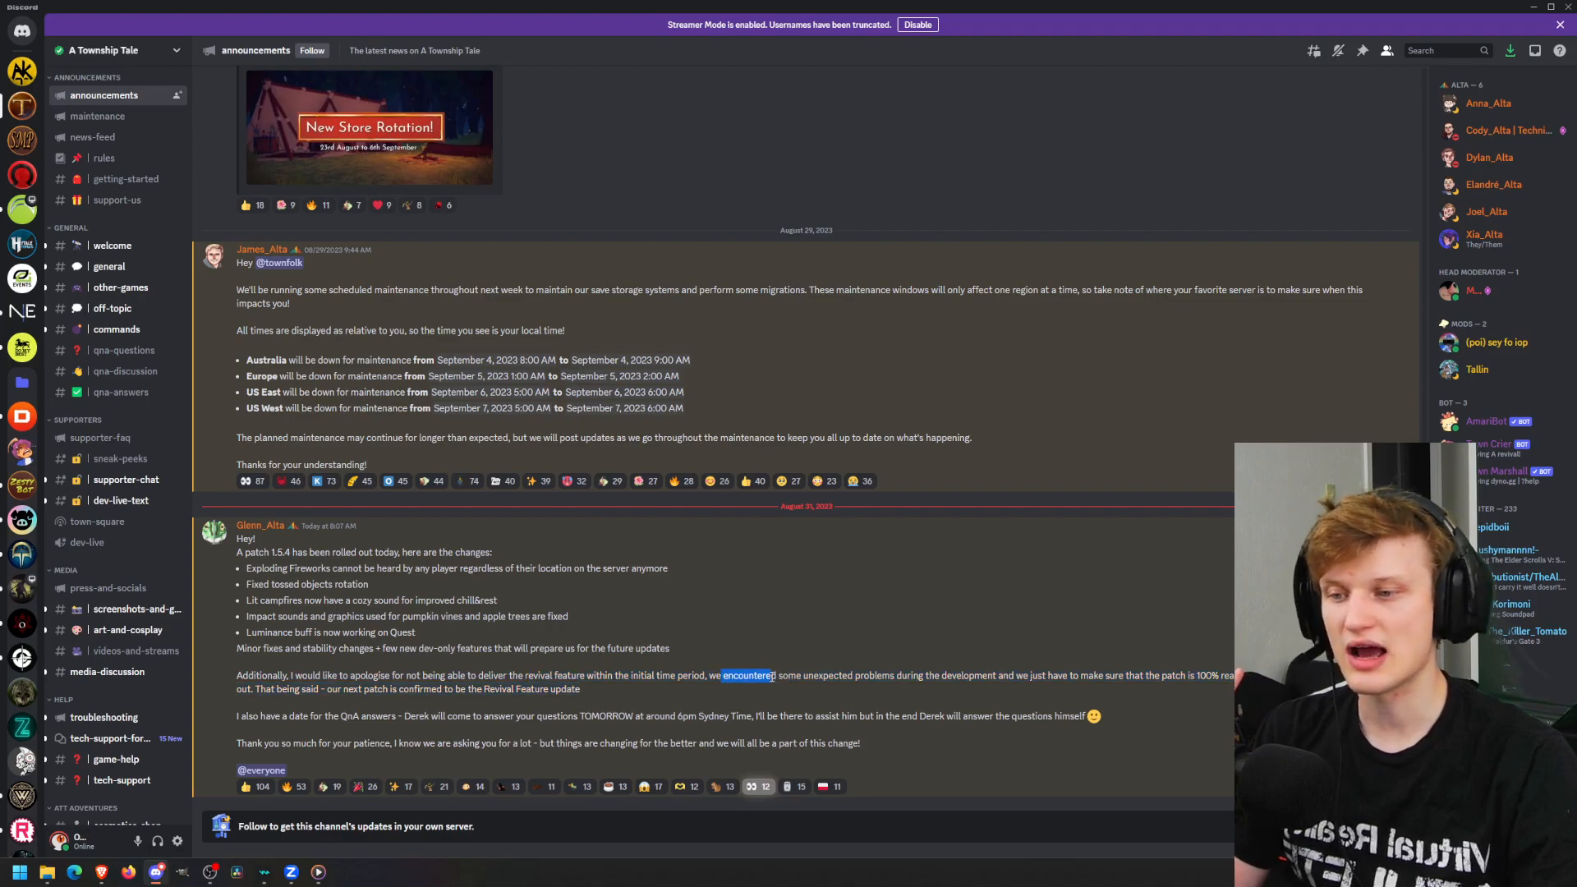
{"action": "left_click_drag", "start_coordinate": [723, 675], "coordinate": [1002, 675]}
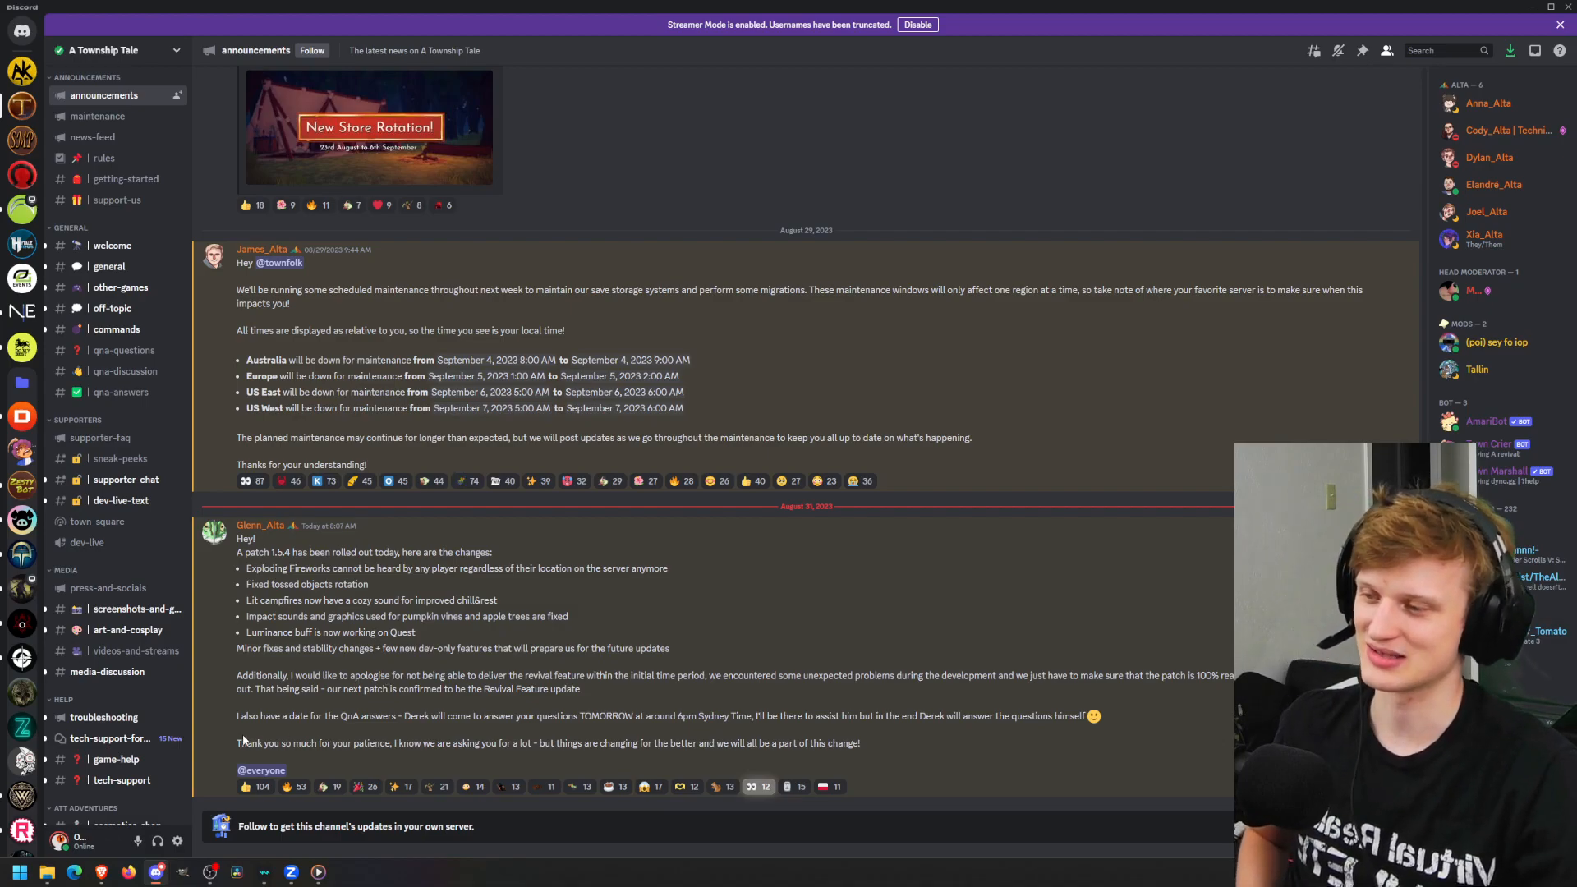
Finish reading the thank-you and QnA date paragraph, then switch to the qna-answers channel.
{"action": "double_click", "coordinate": [246, 716]}
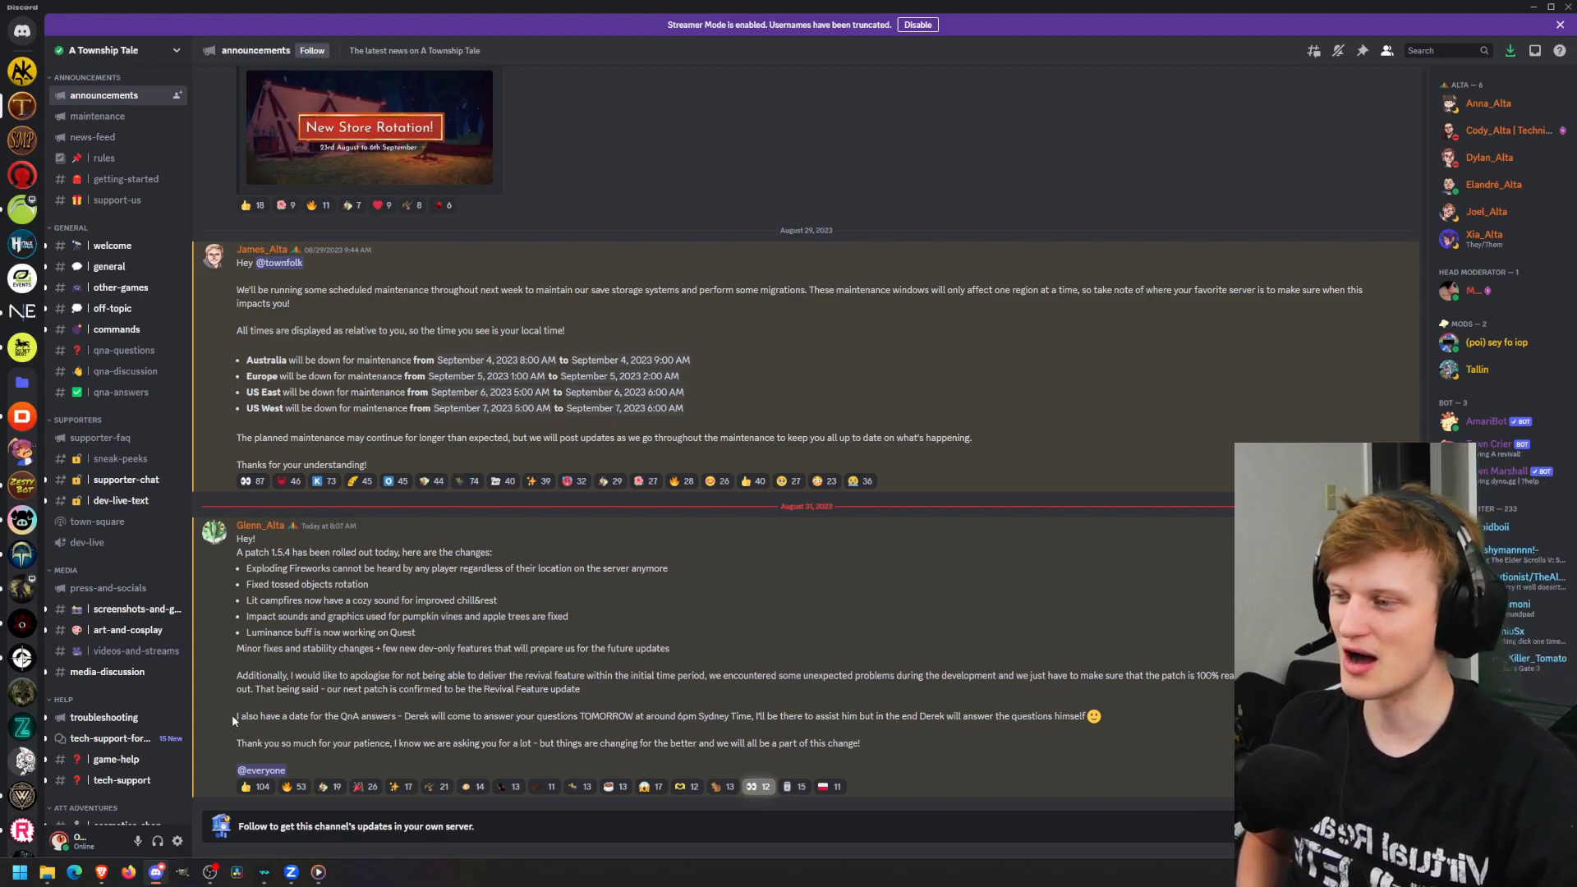
{"action": "left_click_drag", "start_coordinate": [235, 715], "coordinate": [385, 714]}
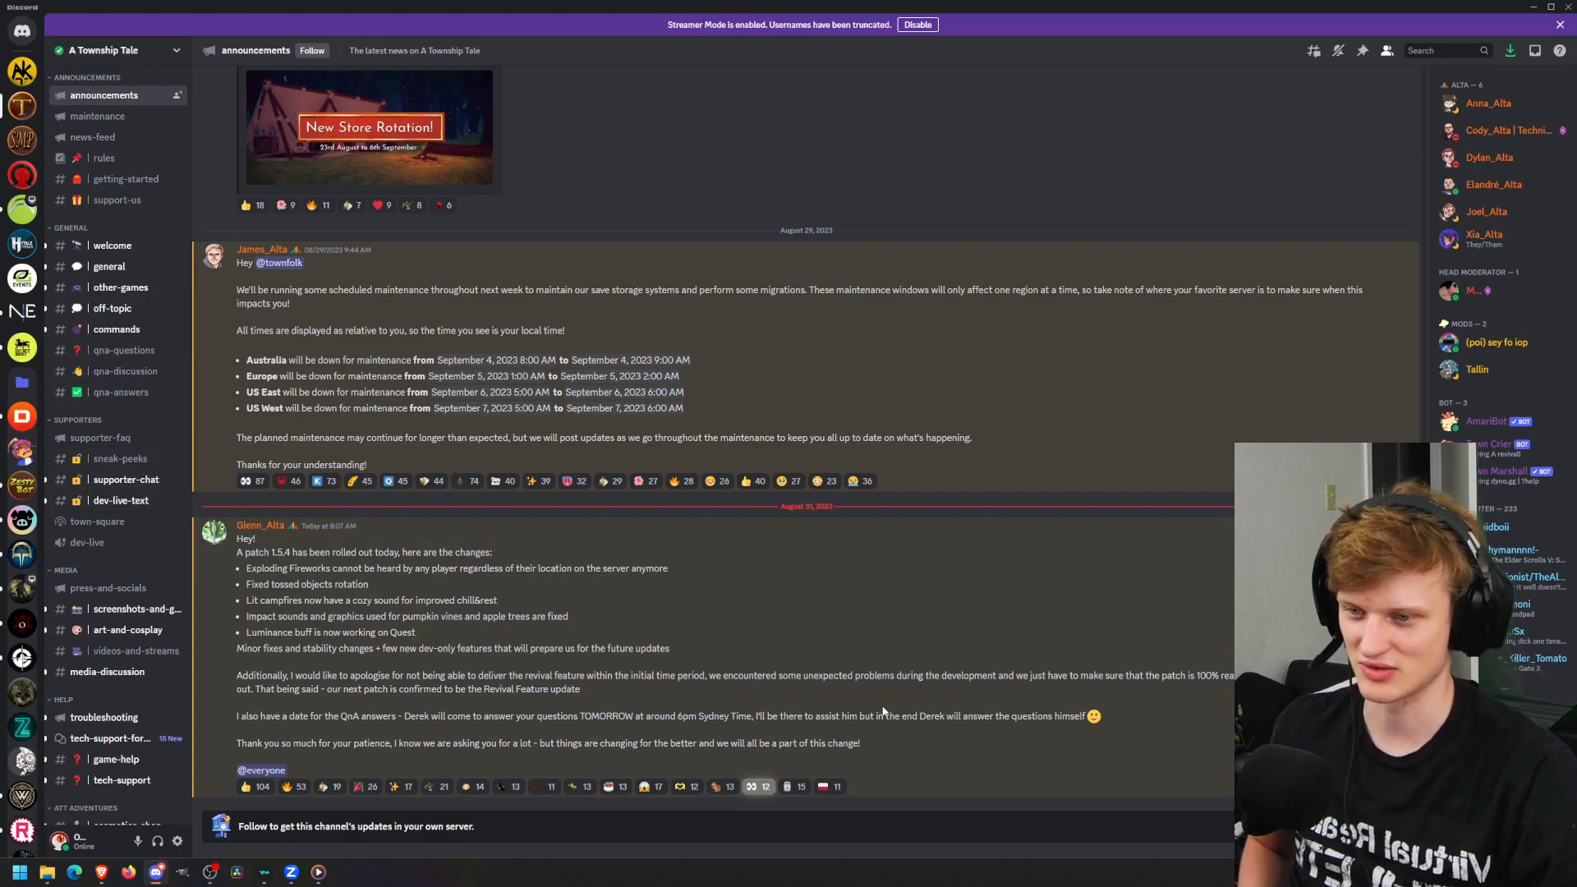
{"action": "left_click_drag", "start_coordinate": [765, 716], "coordinate": [872, 716]}
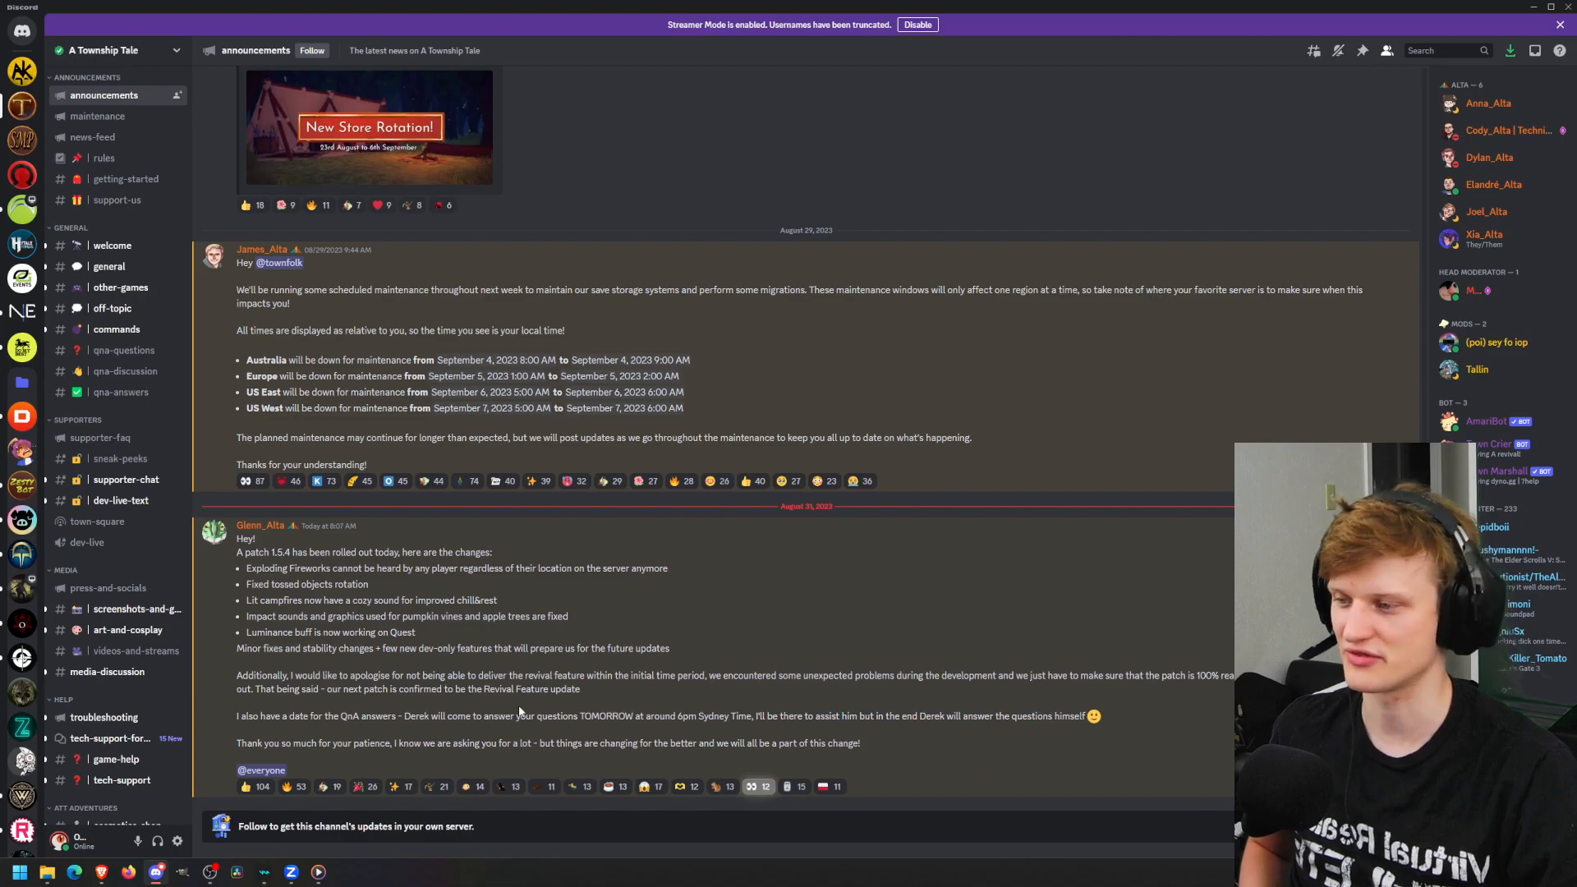
{"action": "left_click_drag", "start_coordinate": [407, 743], "coordinate": [459, 743]}
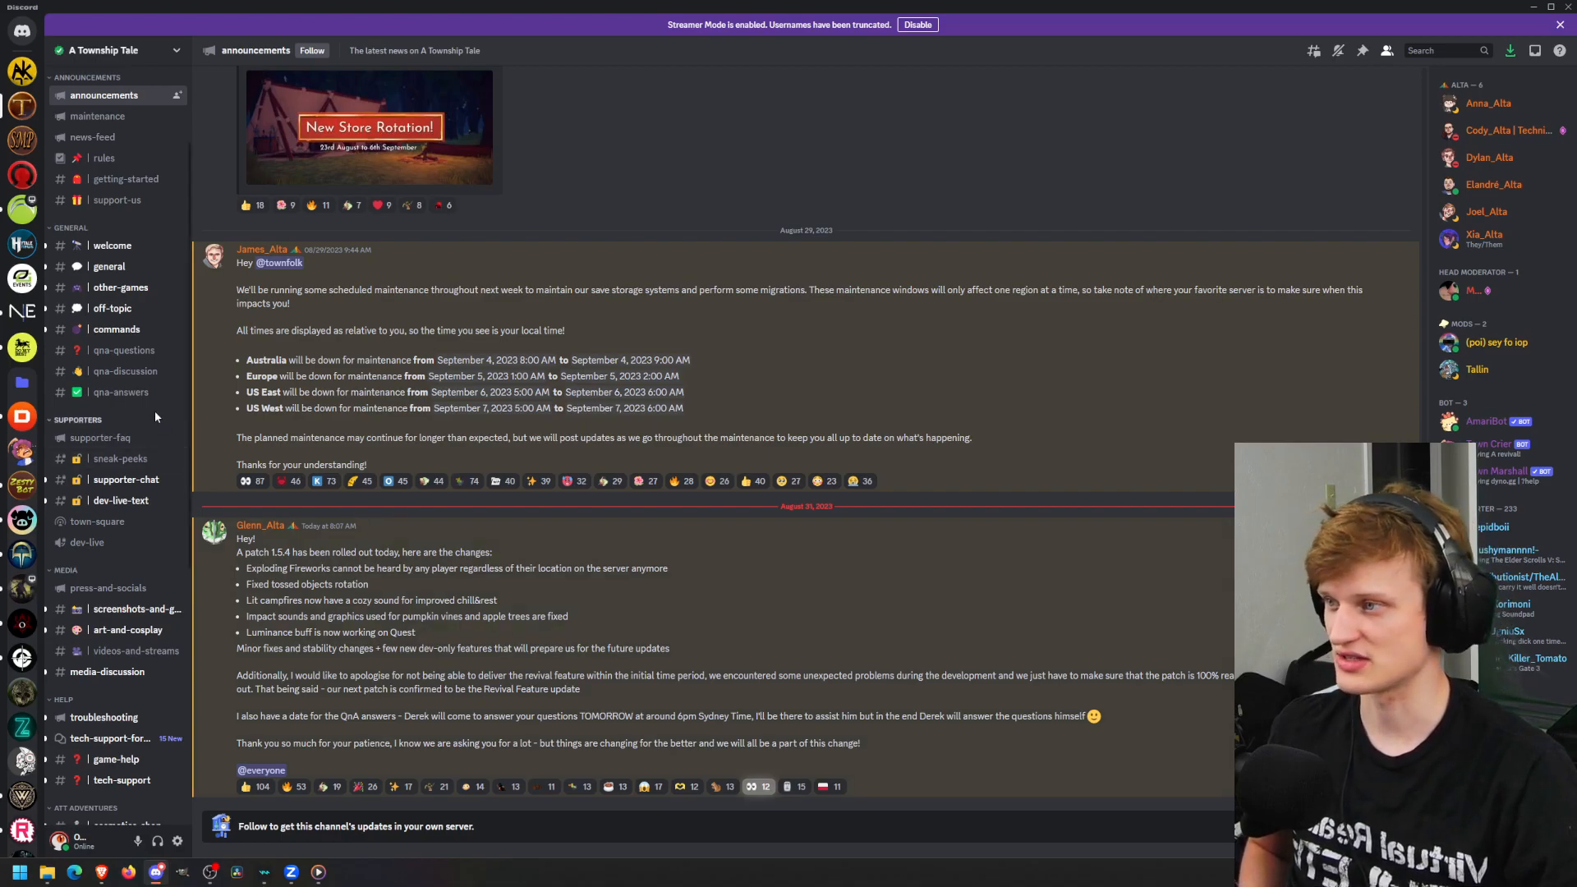
{"action": "left_click", "coordinate": [120, 391]}
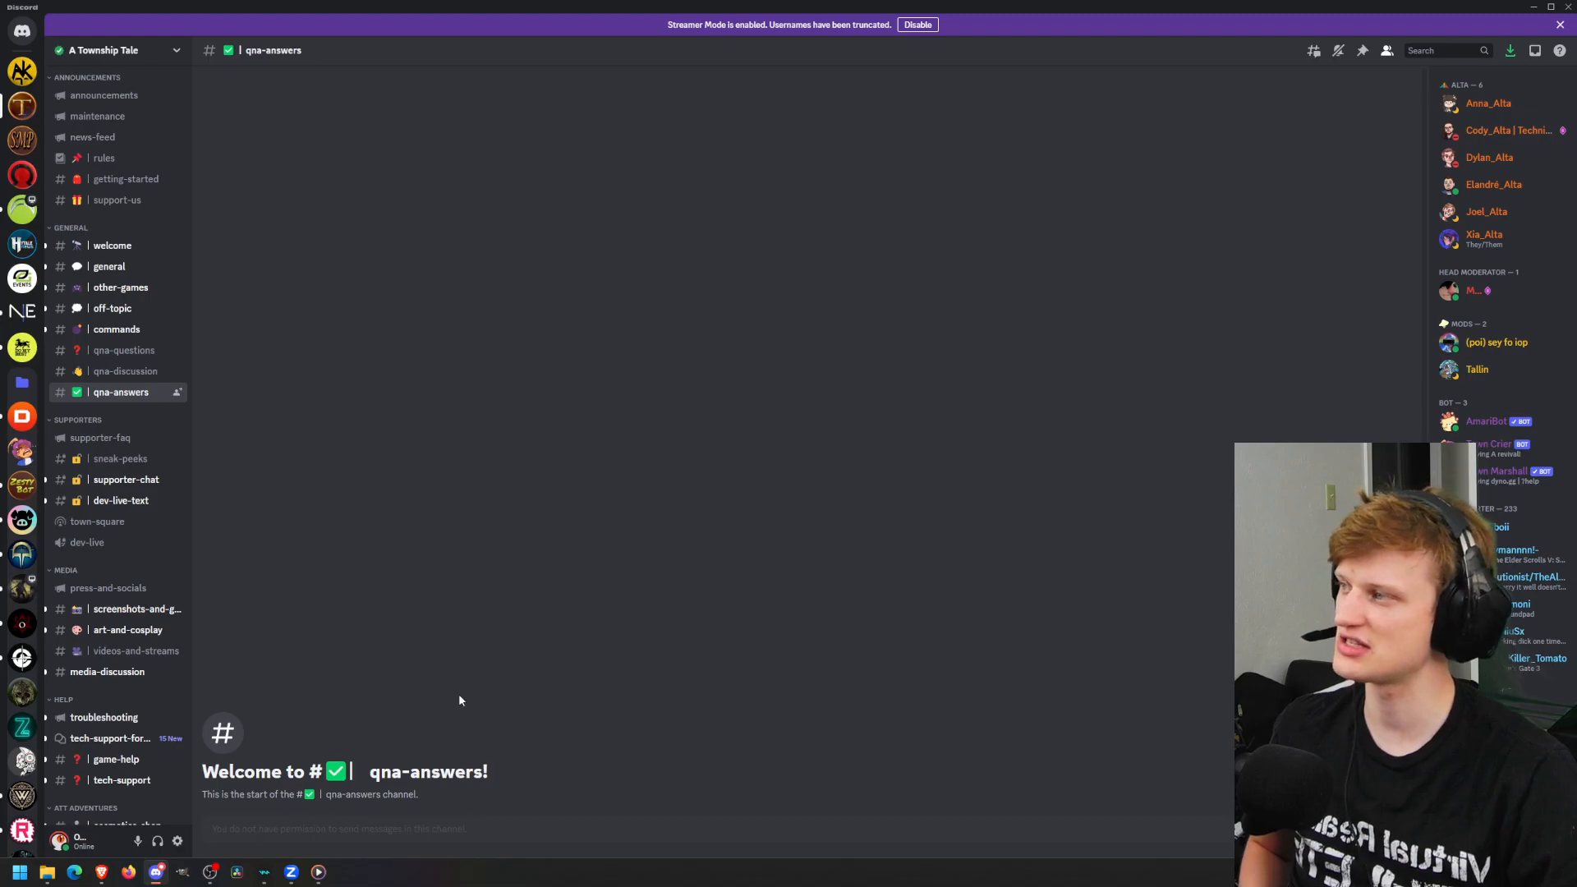
Browse the qna-questions channel, scrolling through it, then return to qna-answers.
{"action": "left_click", "coordinate": [125, 350]}
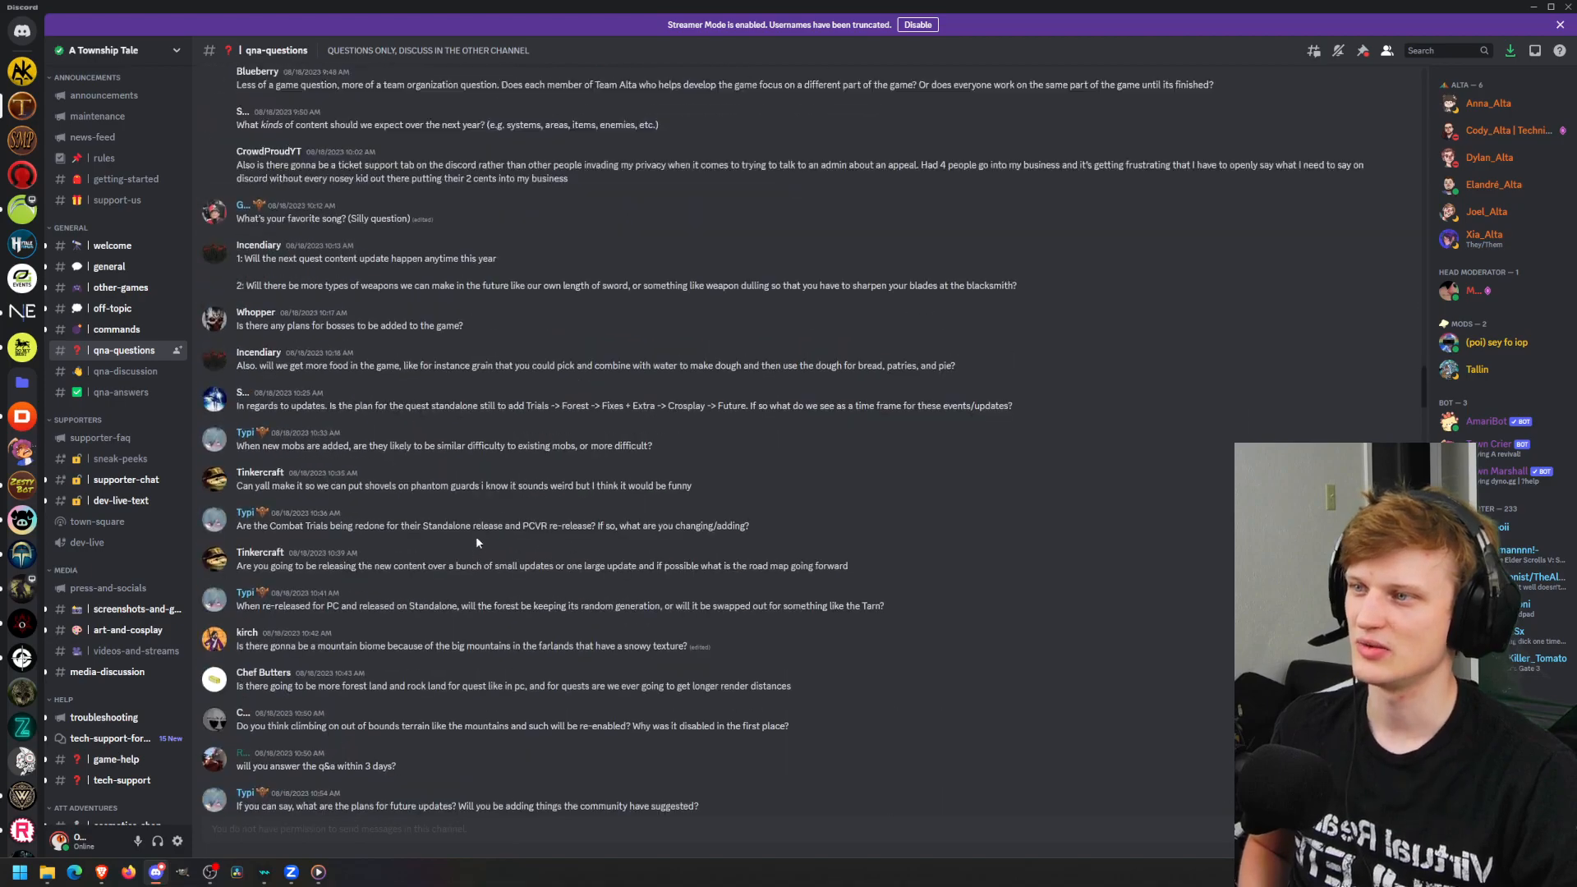
{"action": "scroll", "scroll_direction": "down", "scroll_amount": 3}
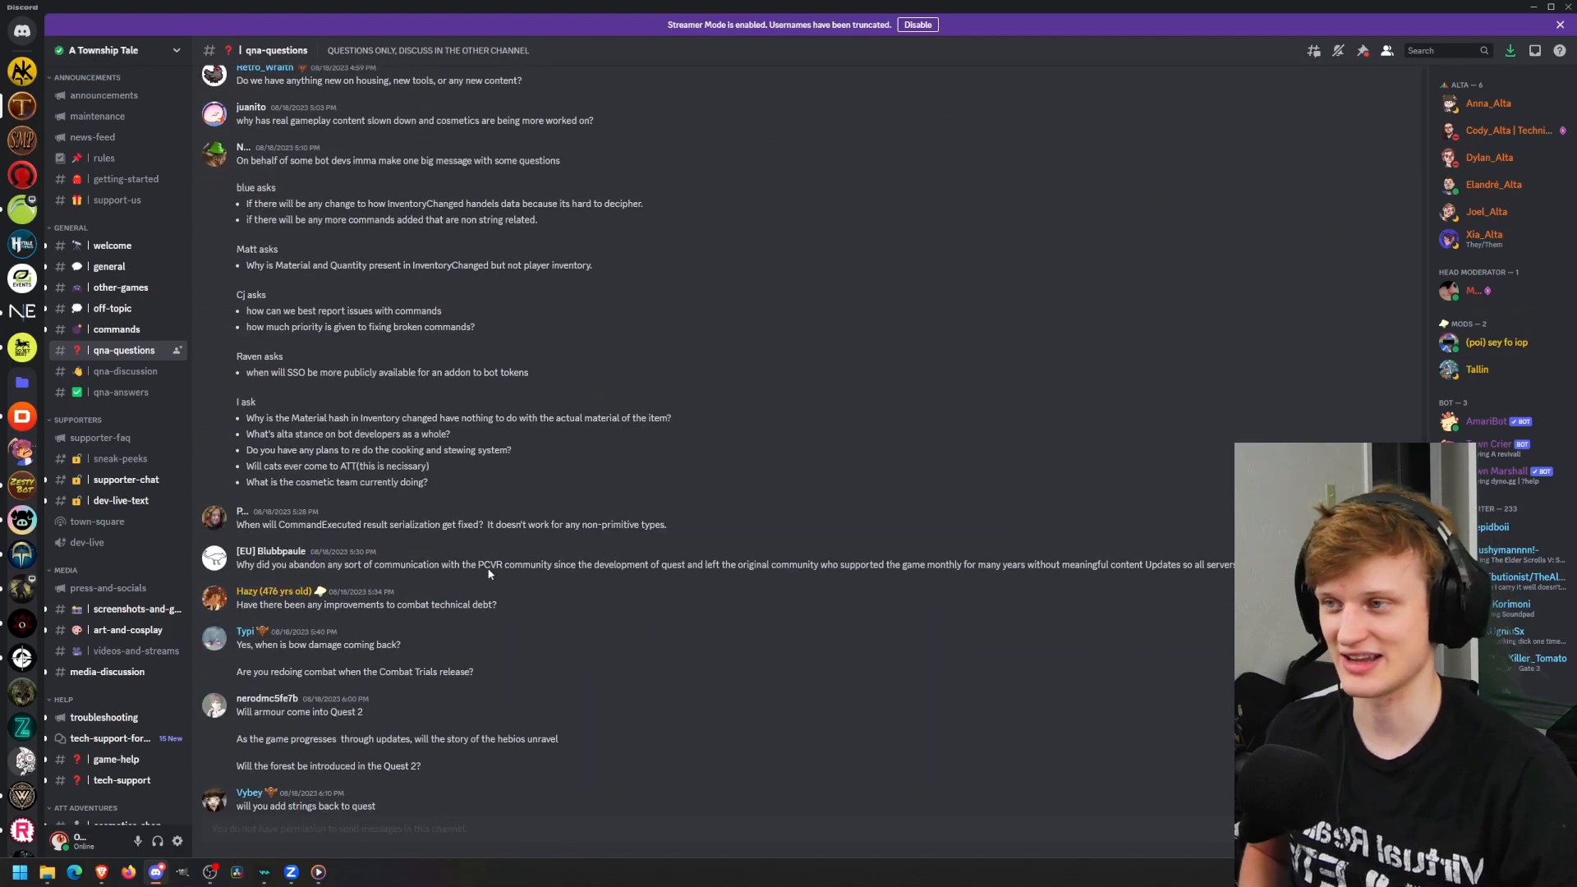
{"action": "scroll", "scroll_direction": "down", "scroll_amount": 3}
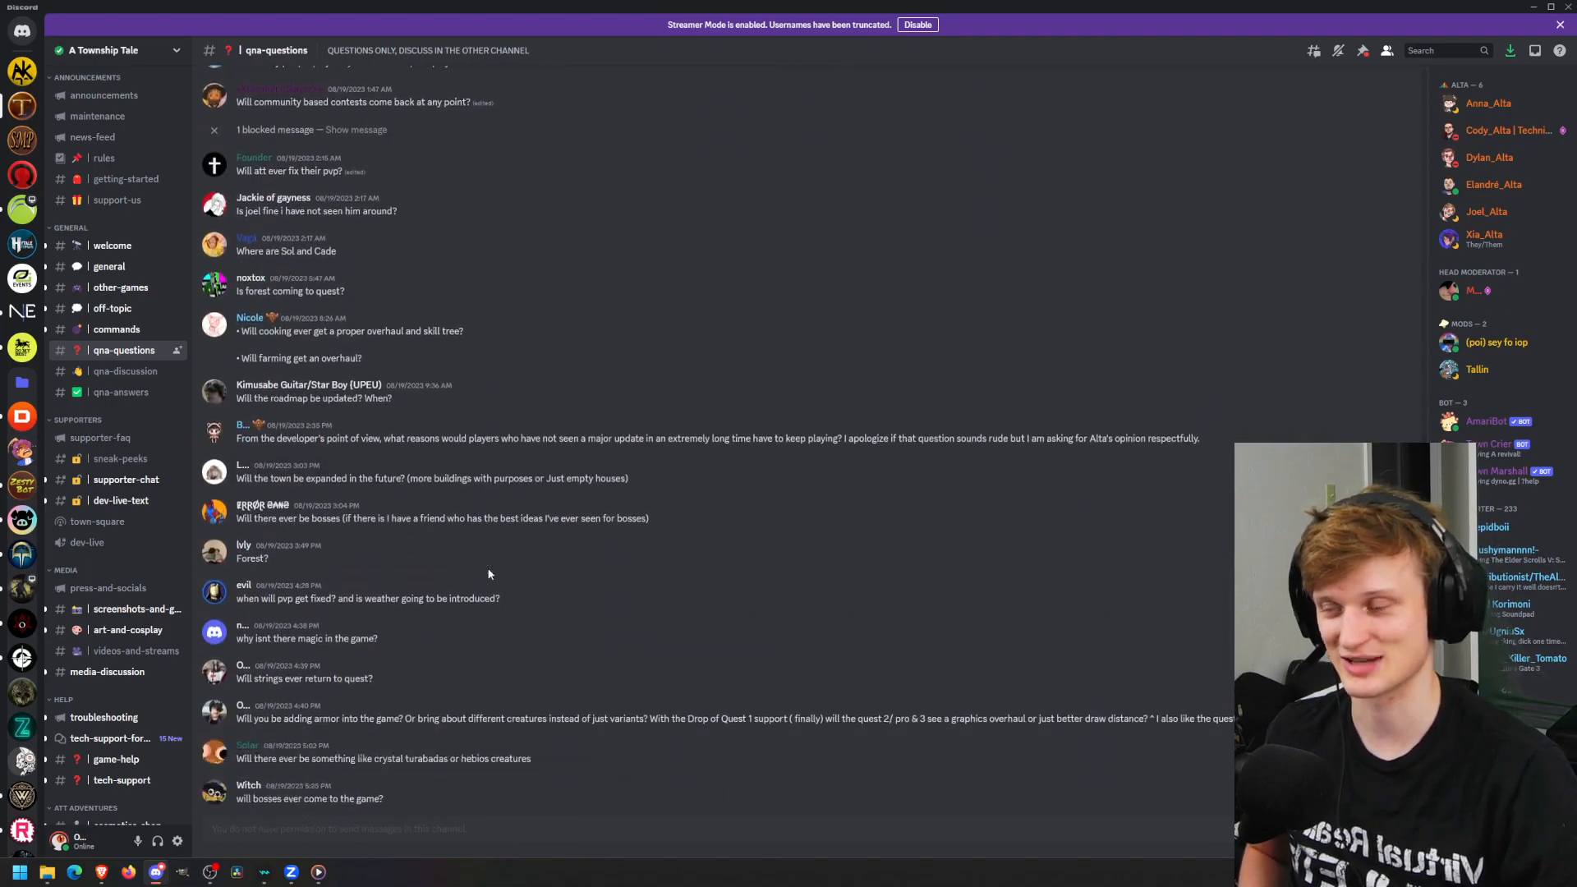
{"action": "left_click", "coordinate": [120, 391]}
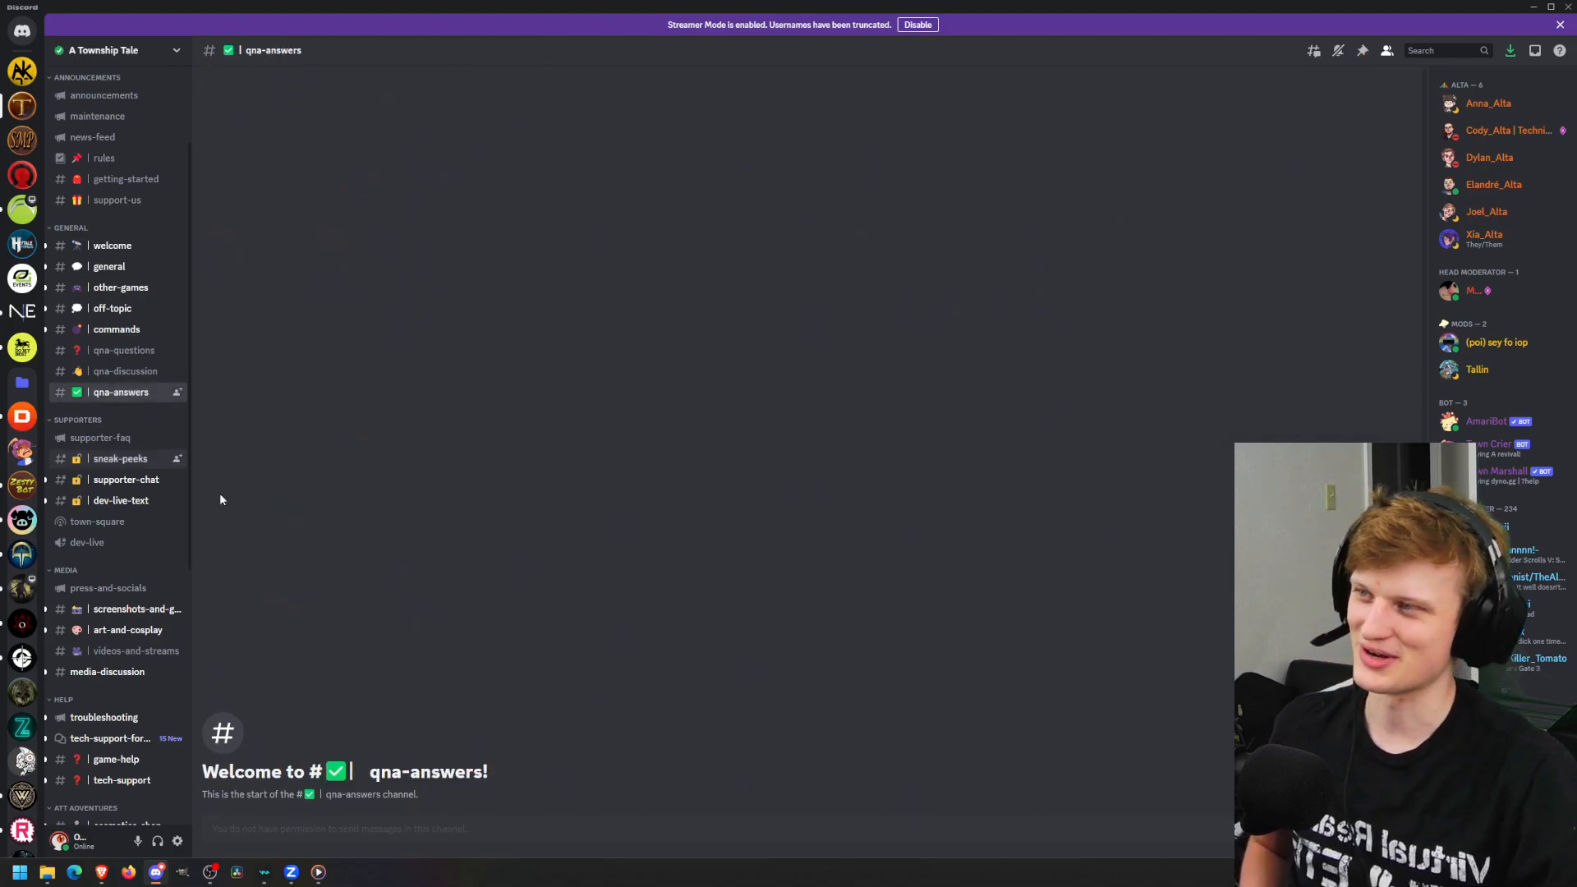
{"action": "mouse_move", "coordinate": [411, 738]}
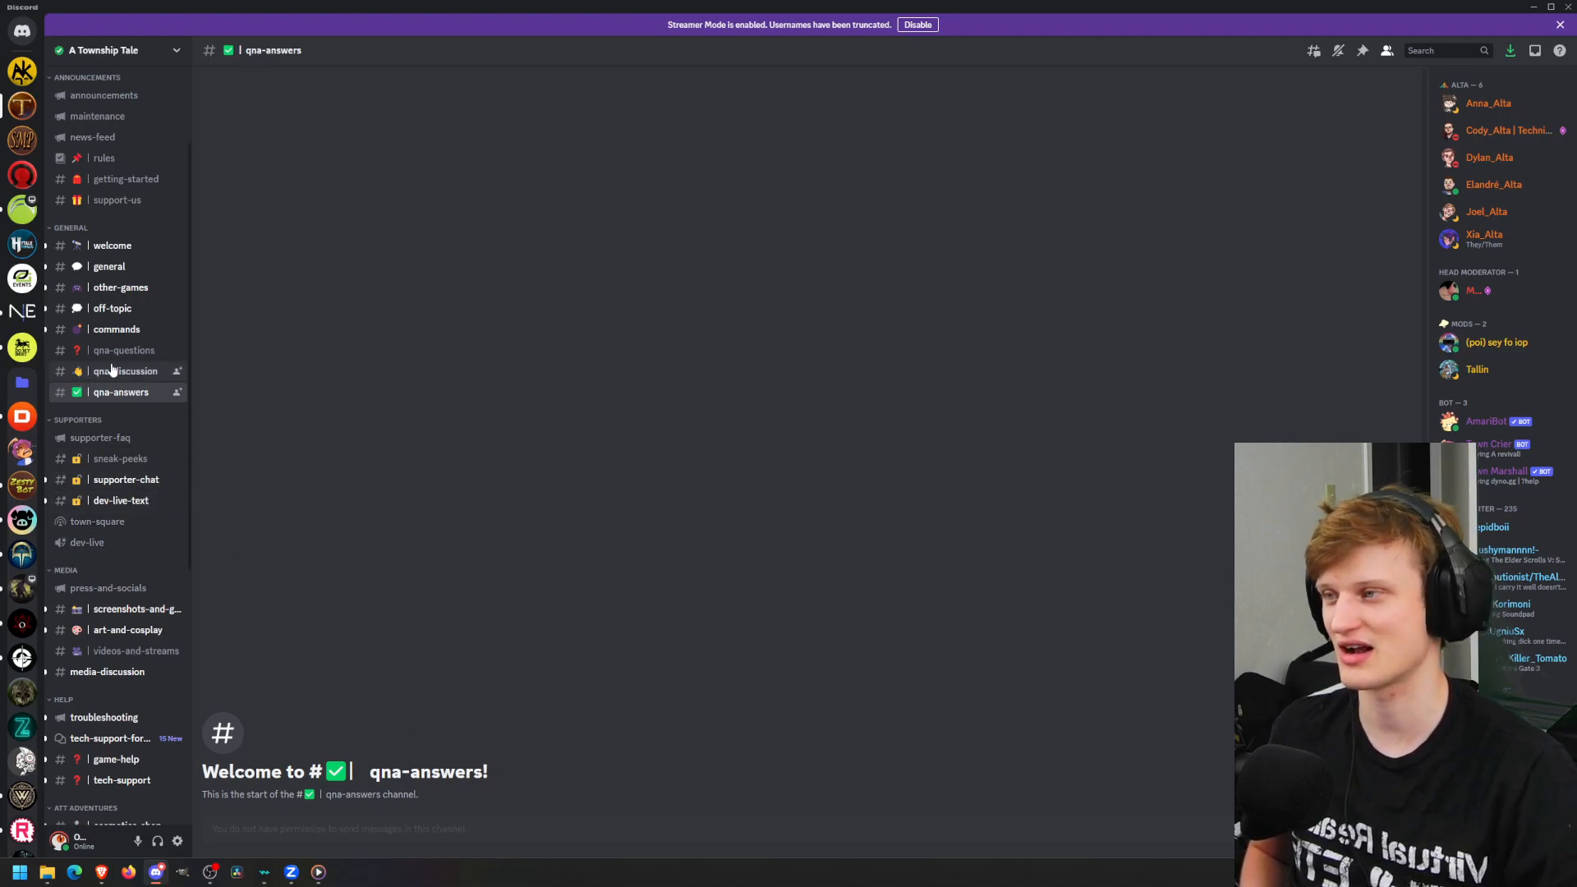
Look at qna-discussion, then move on to the videos-and-streams channel.
{"action": "left_click", "coordinate": [125, 370]}
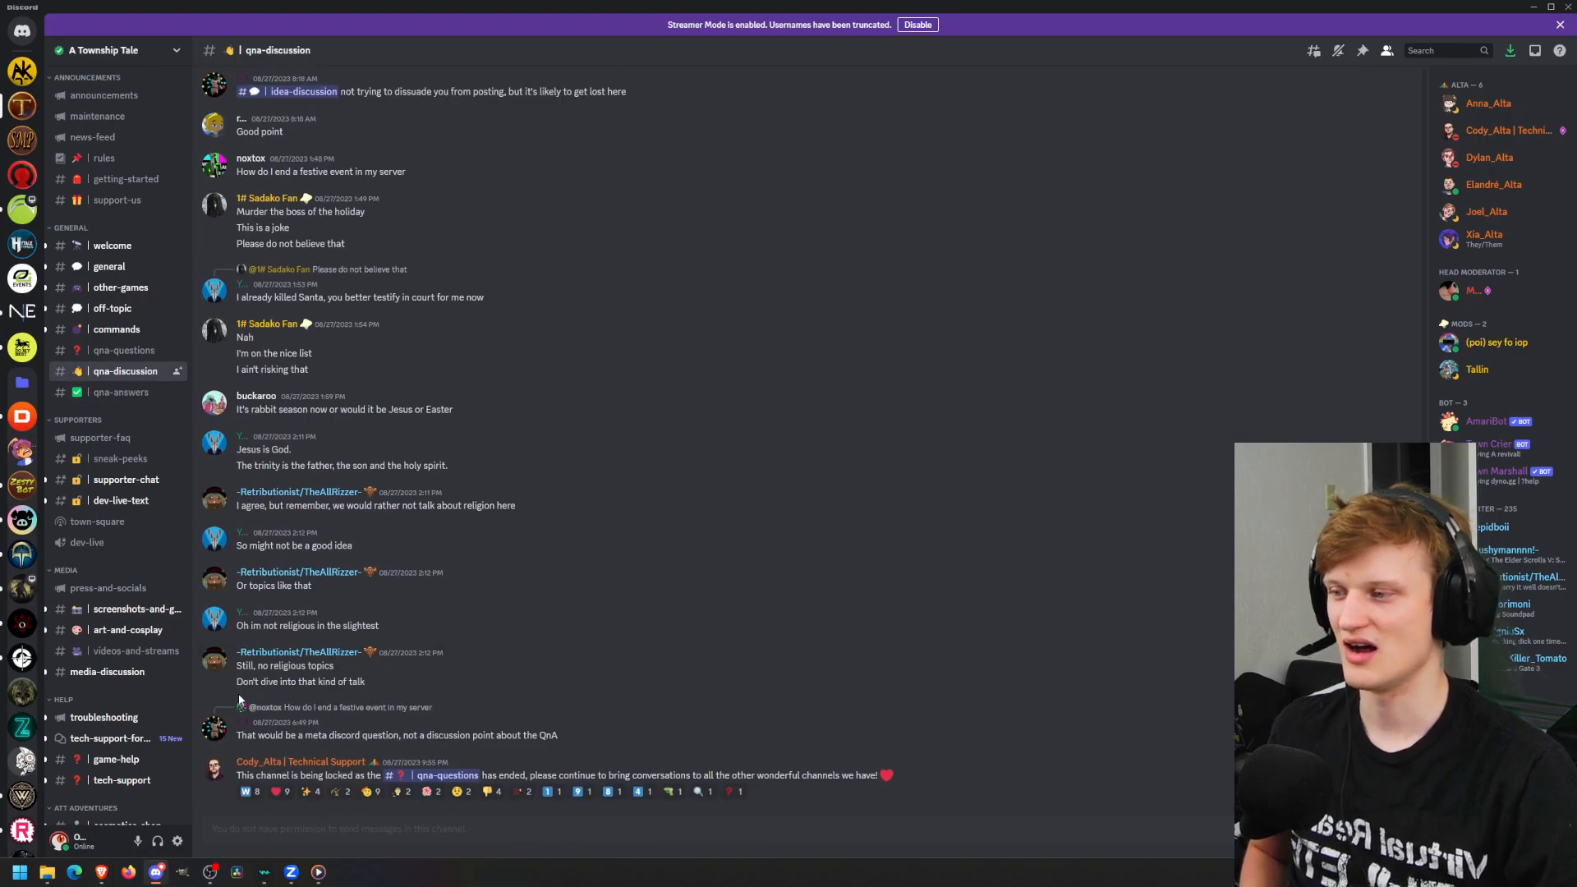
{"action": "left_click", "coordinate": [128, 629]}
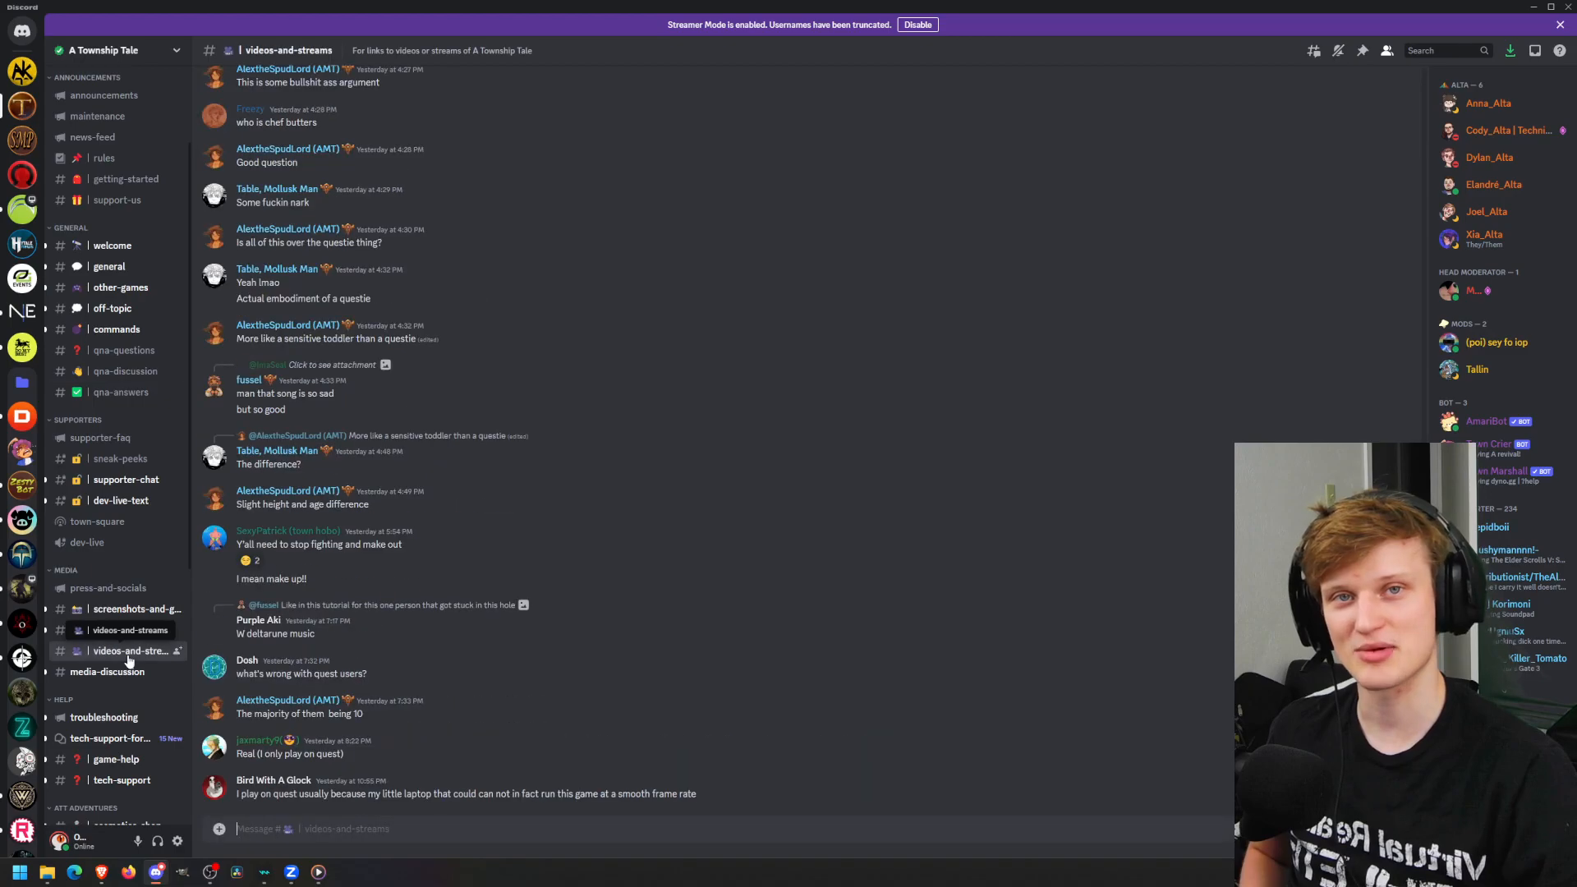